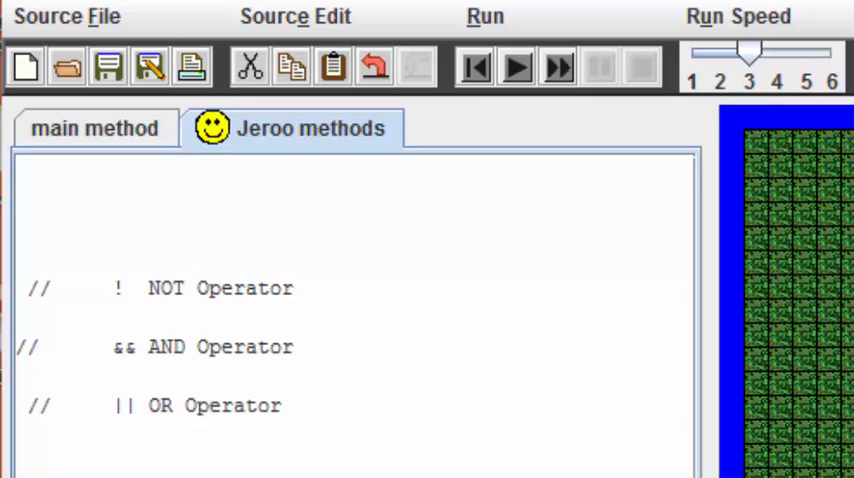
- Show main(), where jim starts at (0, 20) facing east and hops while the way ahead is clear
left_click(96, 128)
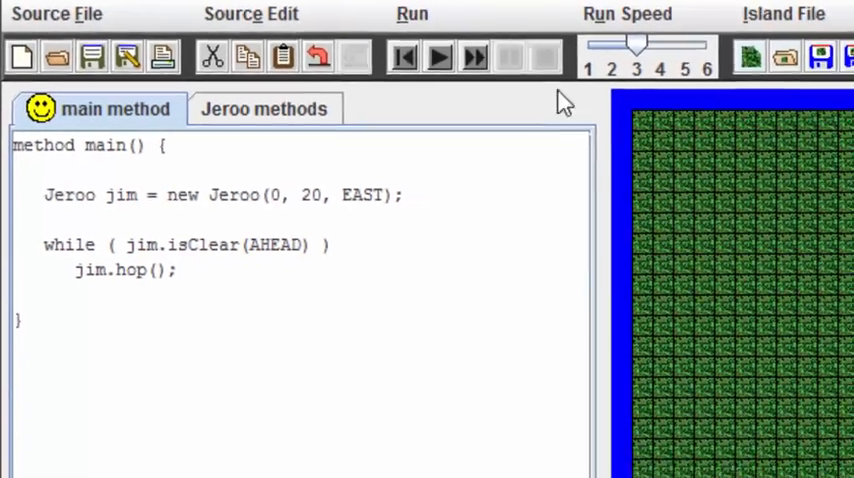
left_click(438, 56)
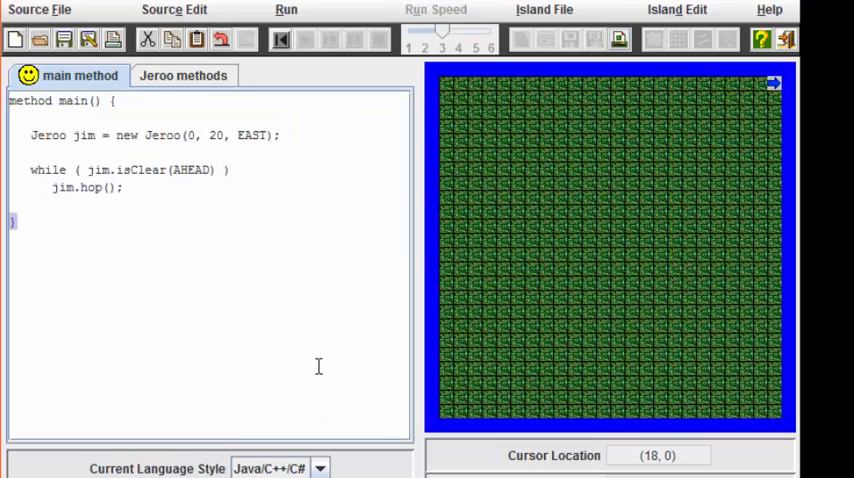
left_click(304, 38)
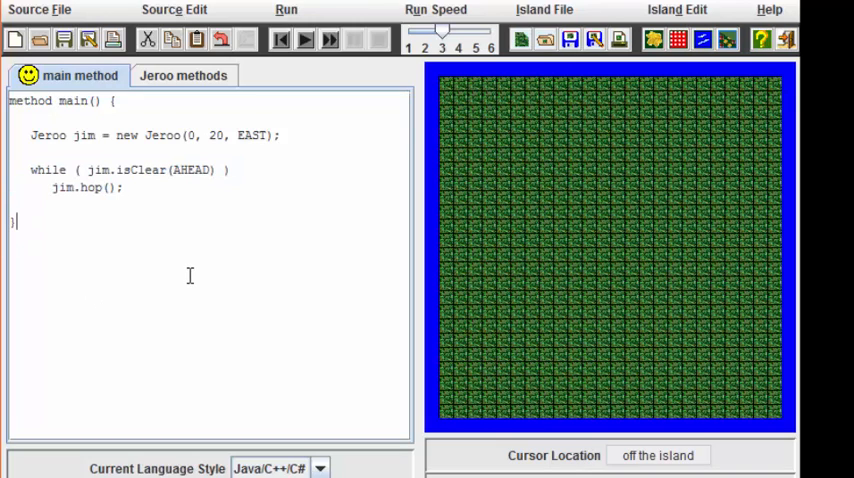
mouse_move(244, 268)
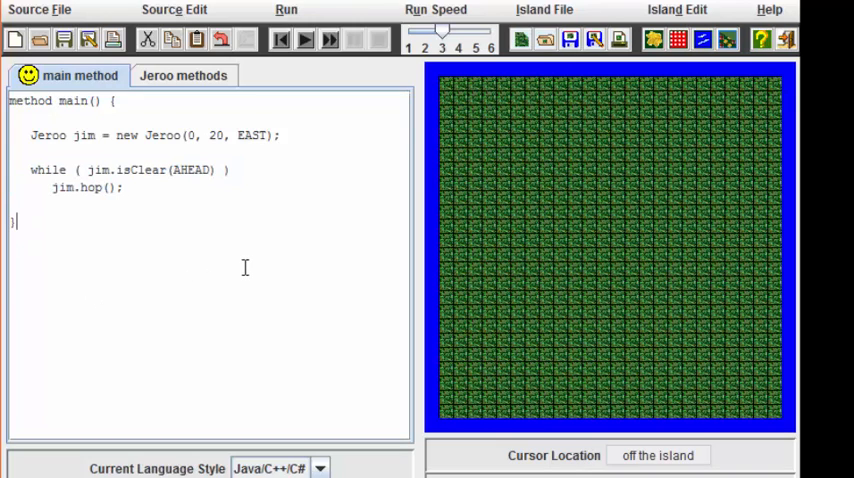
mouse_move(184, 216)
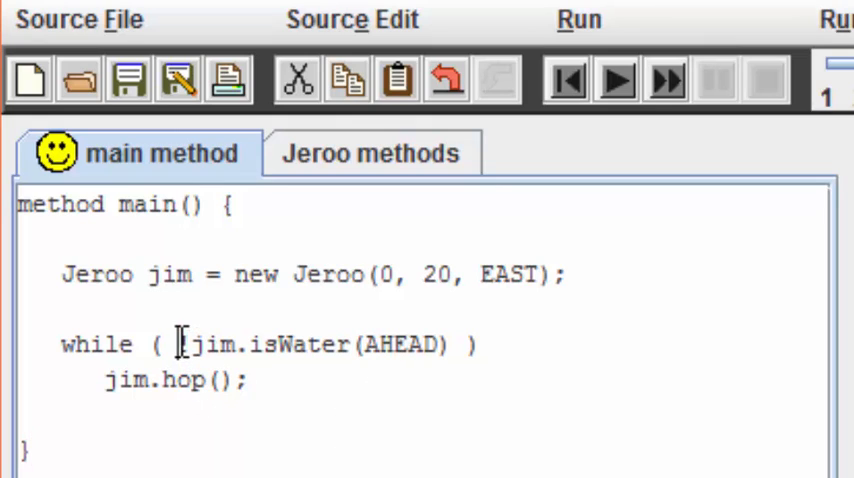
- Make the loop condition !jim.isWater(AHEAD) so jim hops until water lies ahead
type("!")
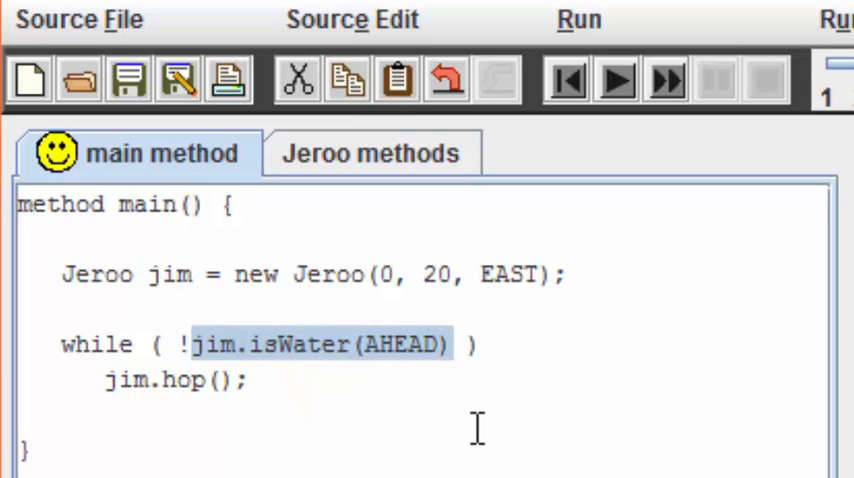
mouse_move(340, 396)
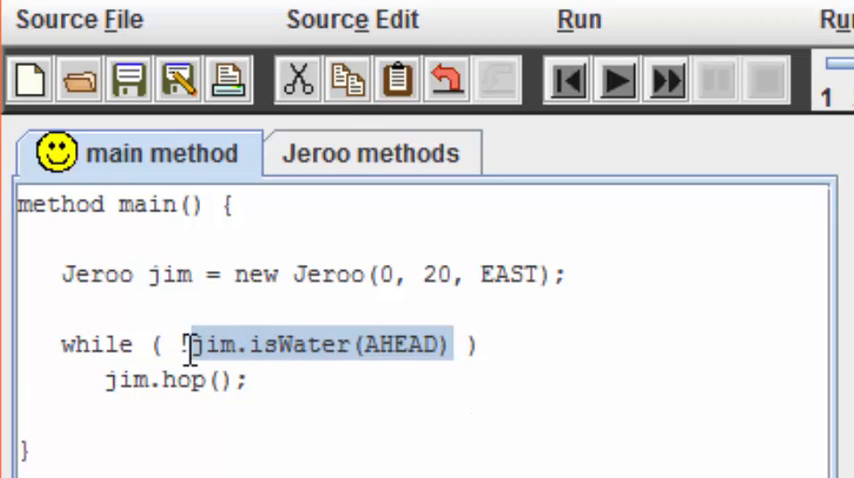
type("!")
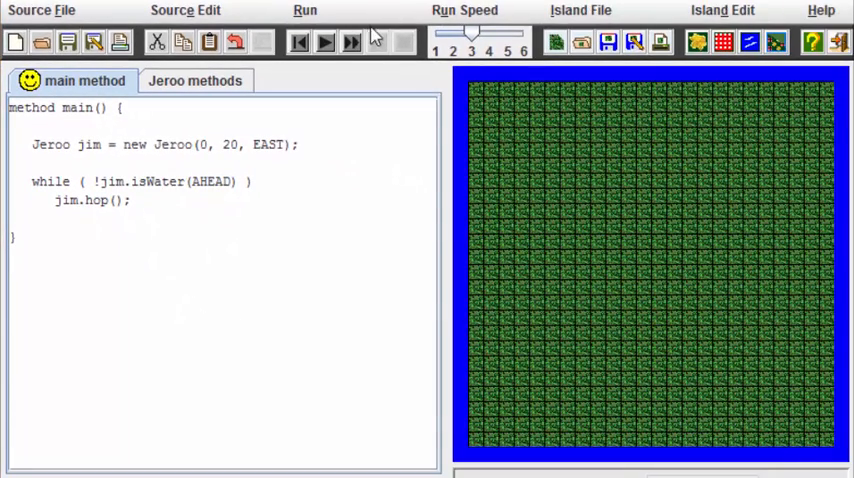
- Run the NOT program so jim hops east across the island to the water's edge
left_click(324, 40)
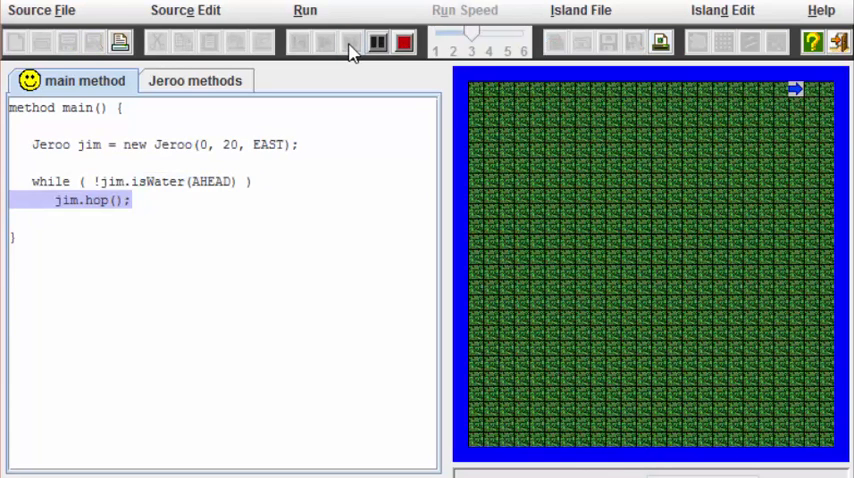
left_click(404, 42)
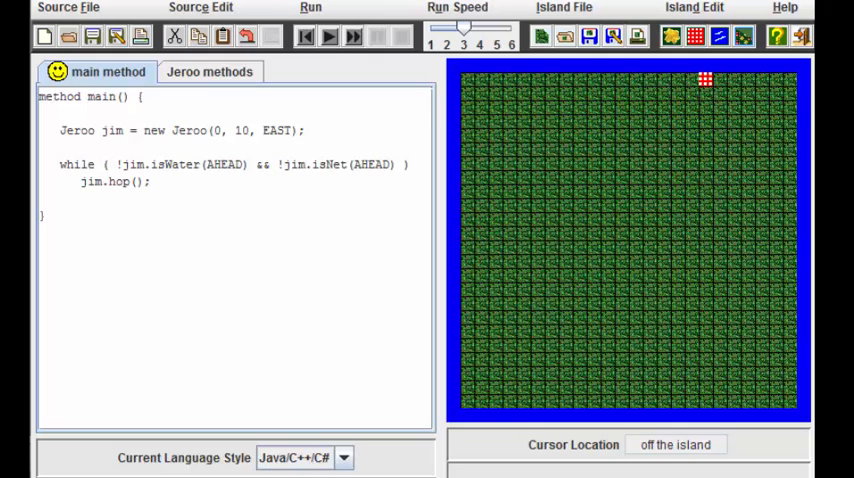
- Stop the run and place a net on the island for the water-and-net AND condition
left_click(328, 36)
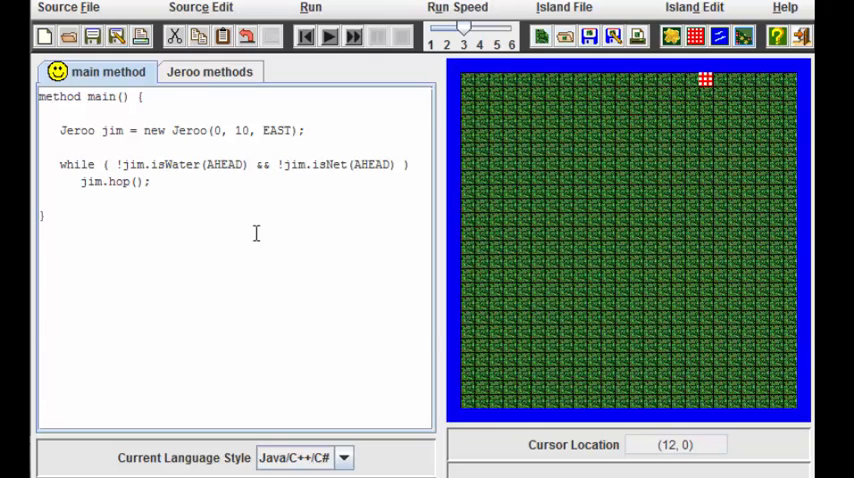
mouse_move(234, 188)
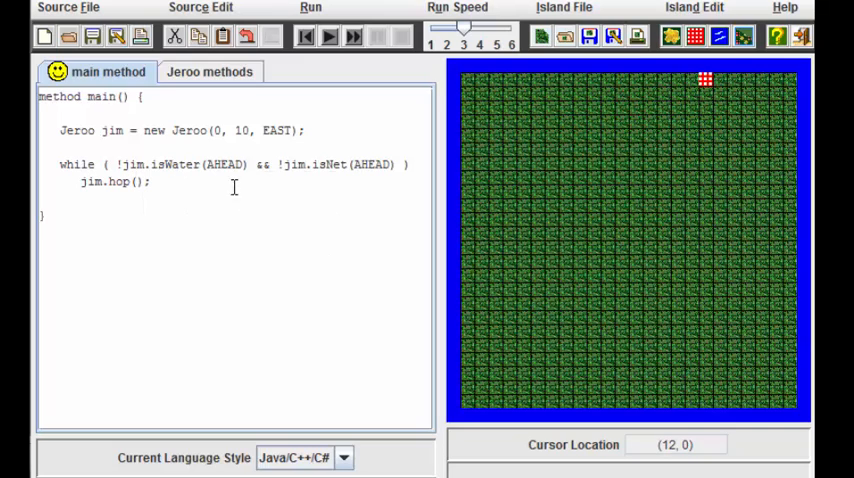
mouse_move(272, 216)
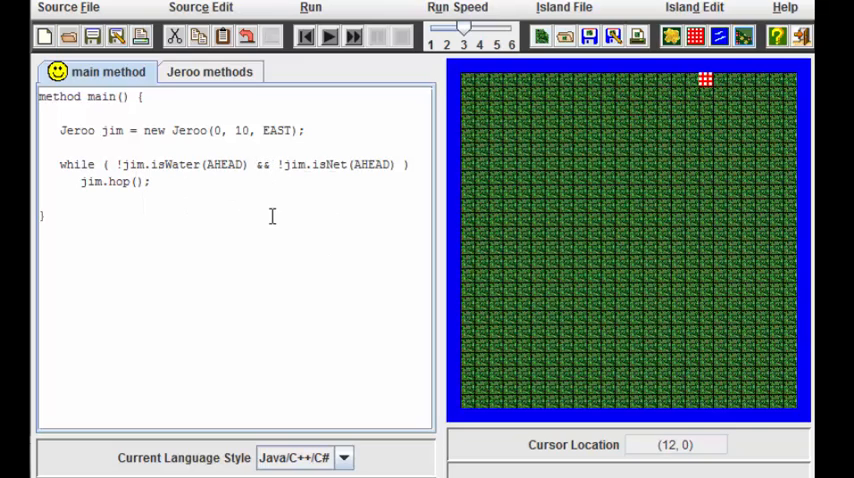
left_click(130, 182)
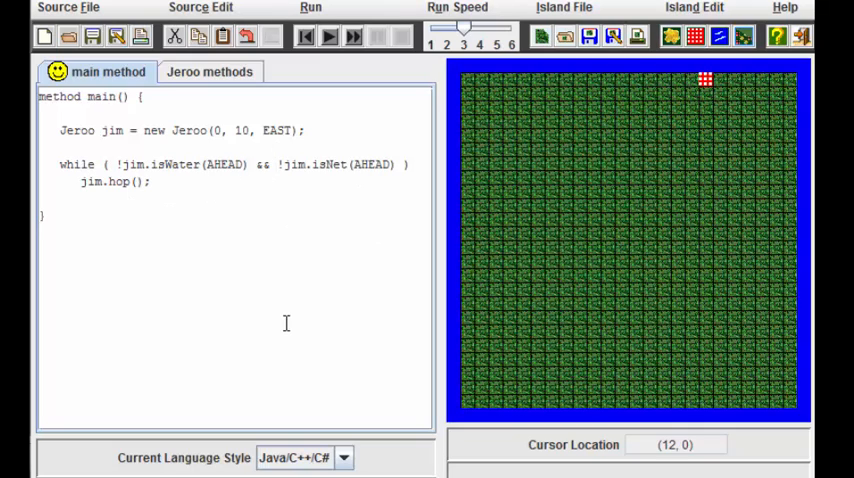
mouse_move(344, 152)
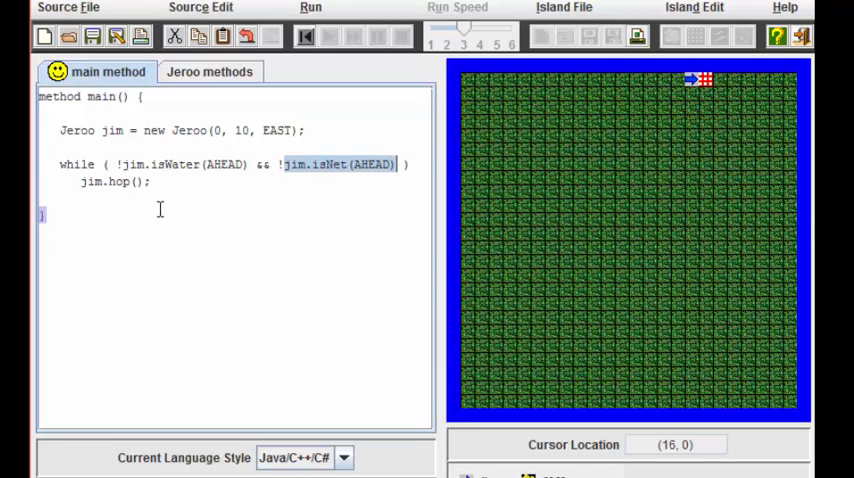
mouse_move(284, 344)
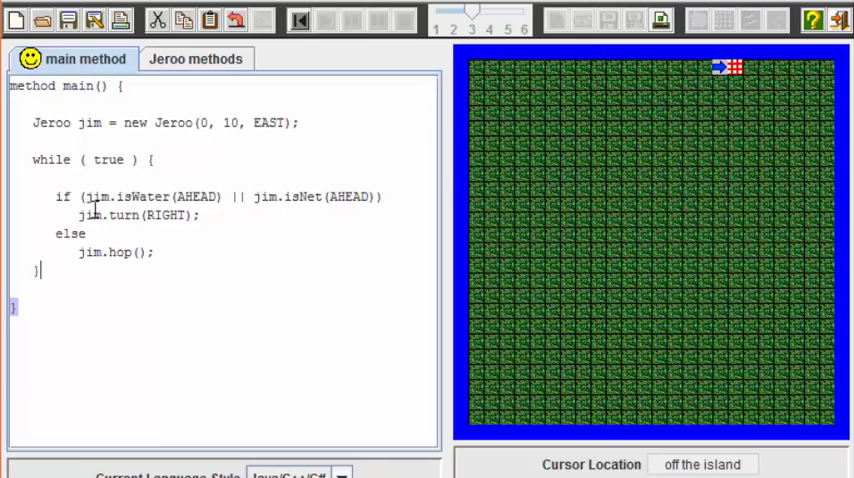
mouse_move(144, 196)
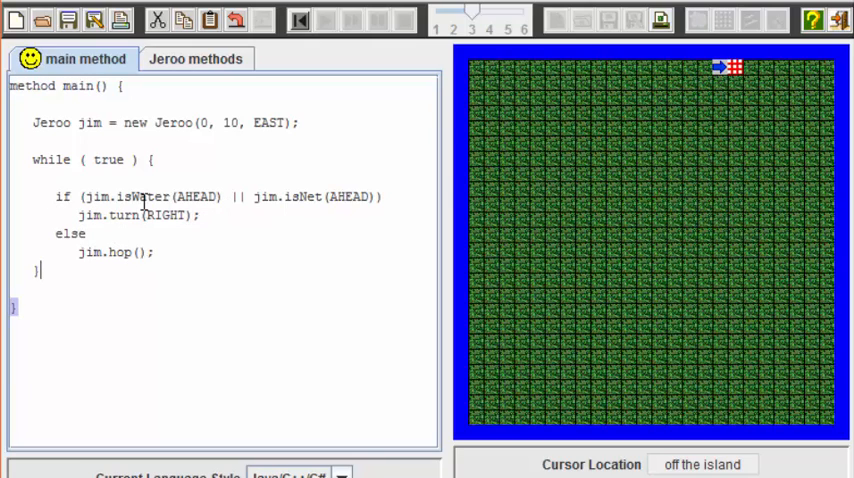
mouse_move(304, 204)
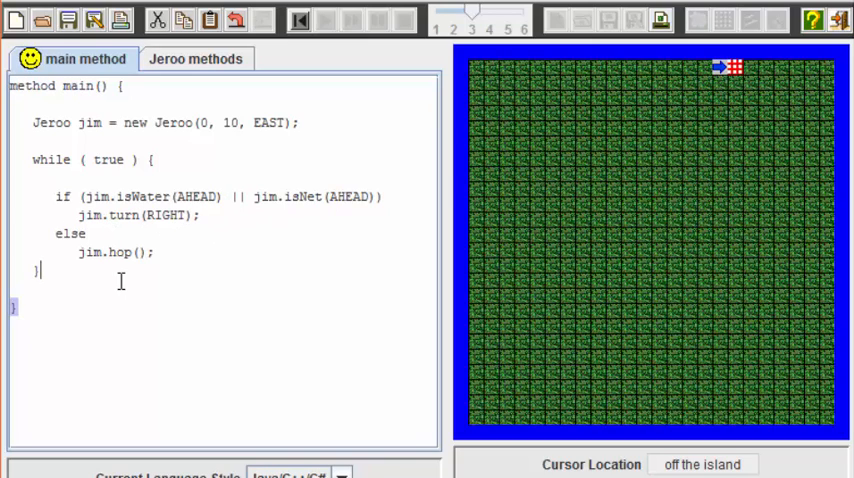
- Edit main() toward the endless loop that turns right on water or net, else hops
double_click(236, 196)
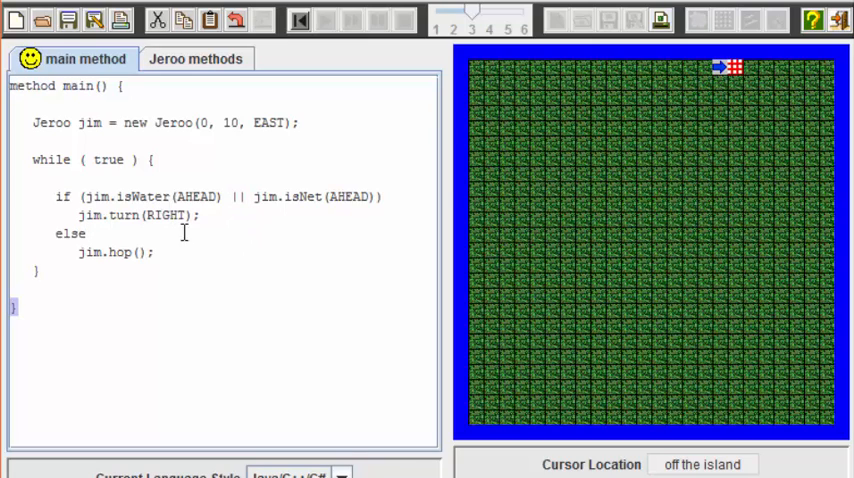
mouse_move(300, 348)
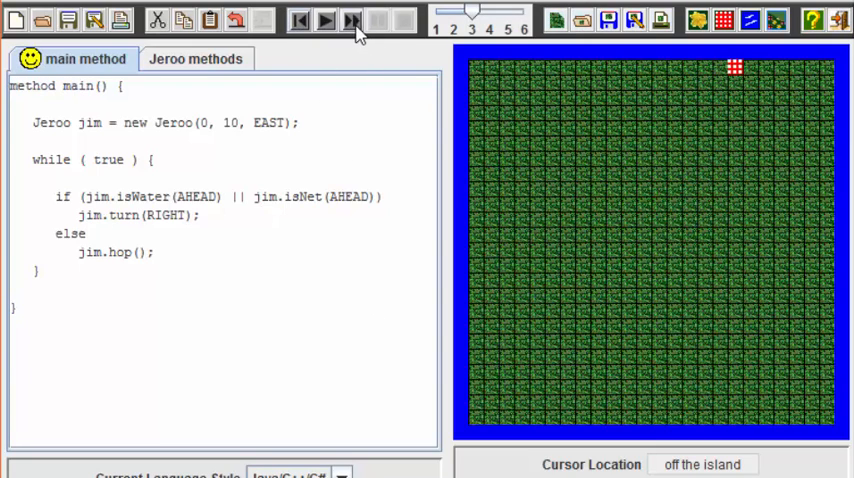
- Run the OR program at increasing speed so jim turns right at the net and hops south
left_click(324, 20)
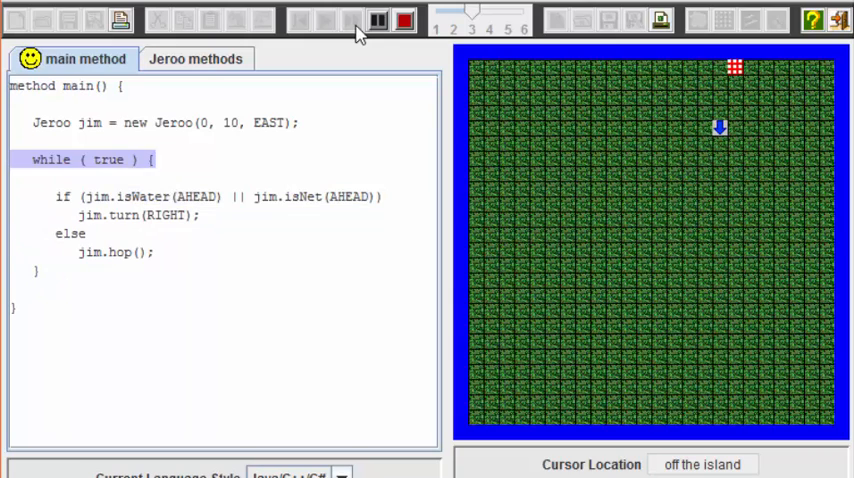
left_click(376, 20)
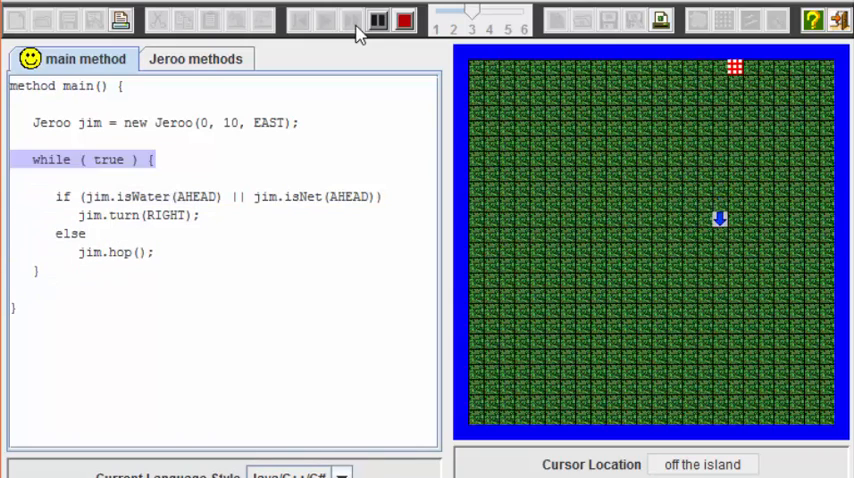
left_click(376, 20)
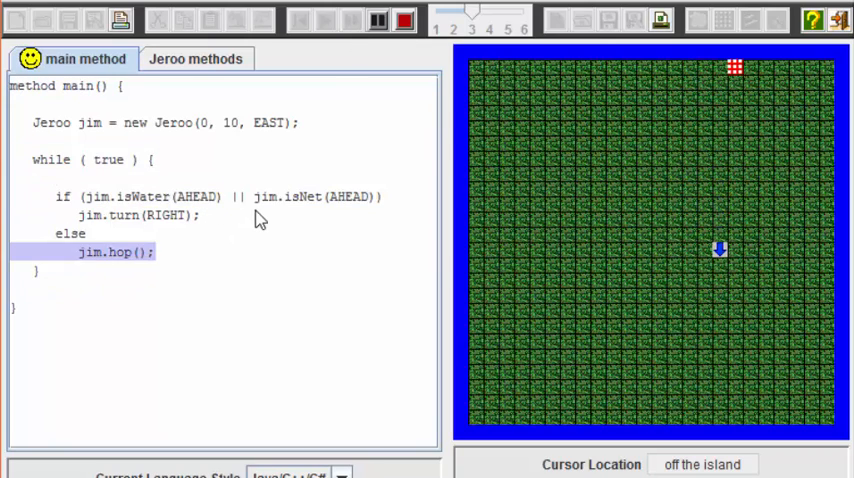
left_click(402, 20)
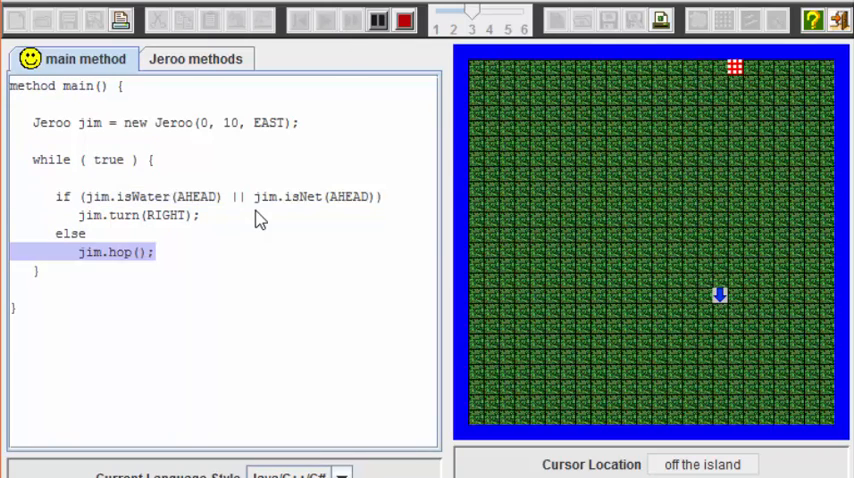